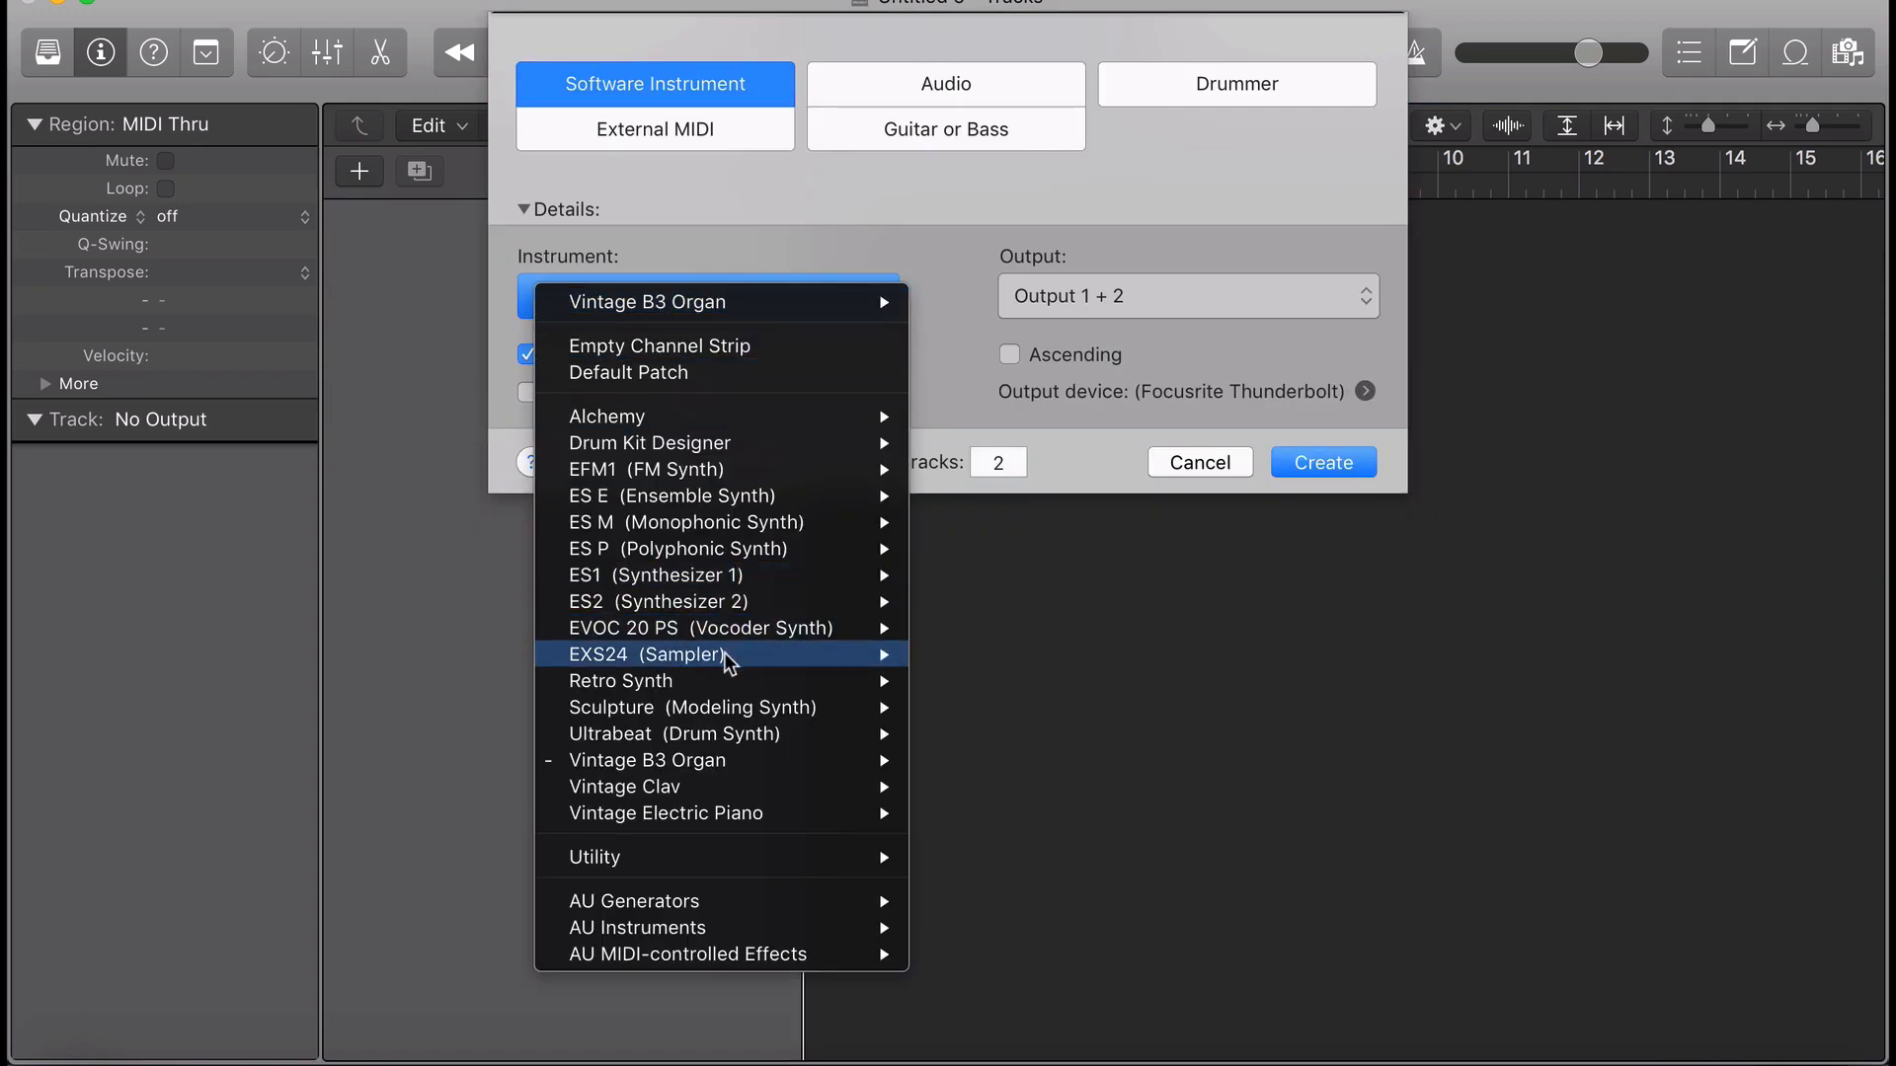
Close the New Track instrument menu to return to the four-track project.
{"action": "left_click", "coordinate": [650, 654]}
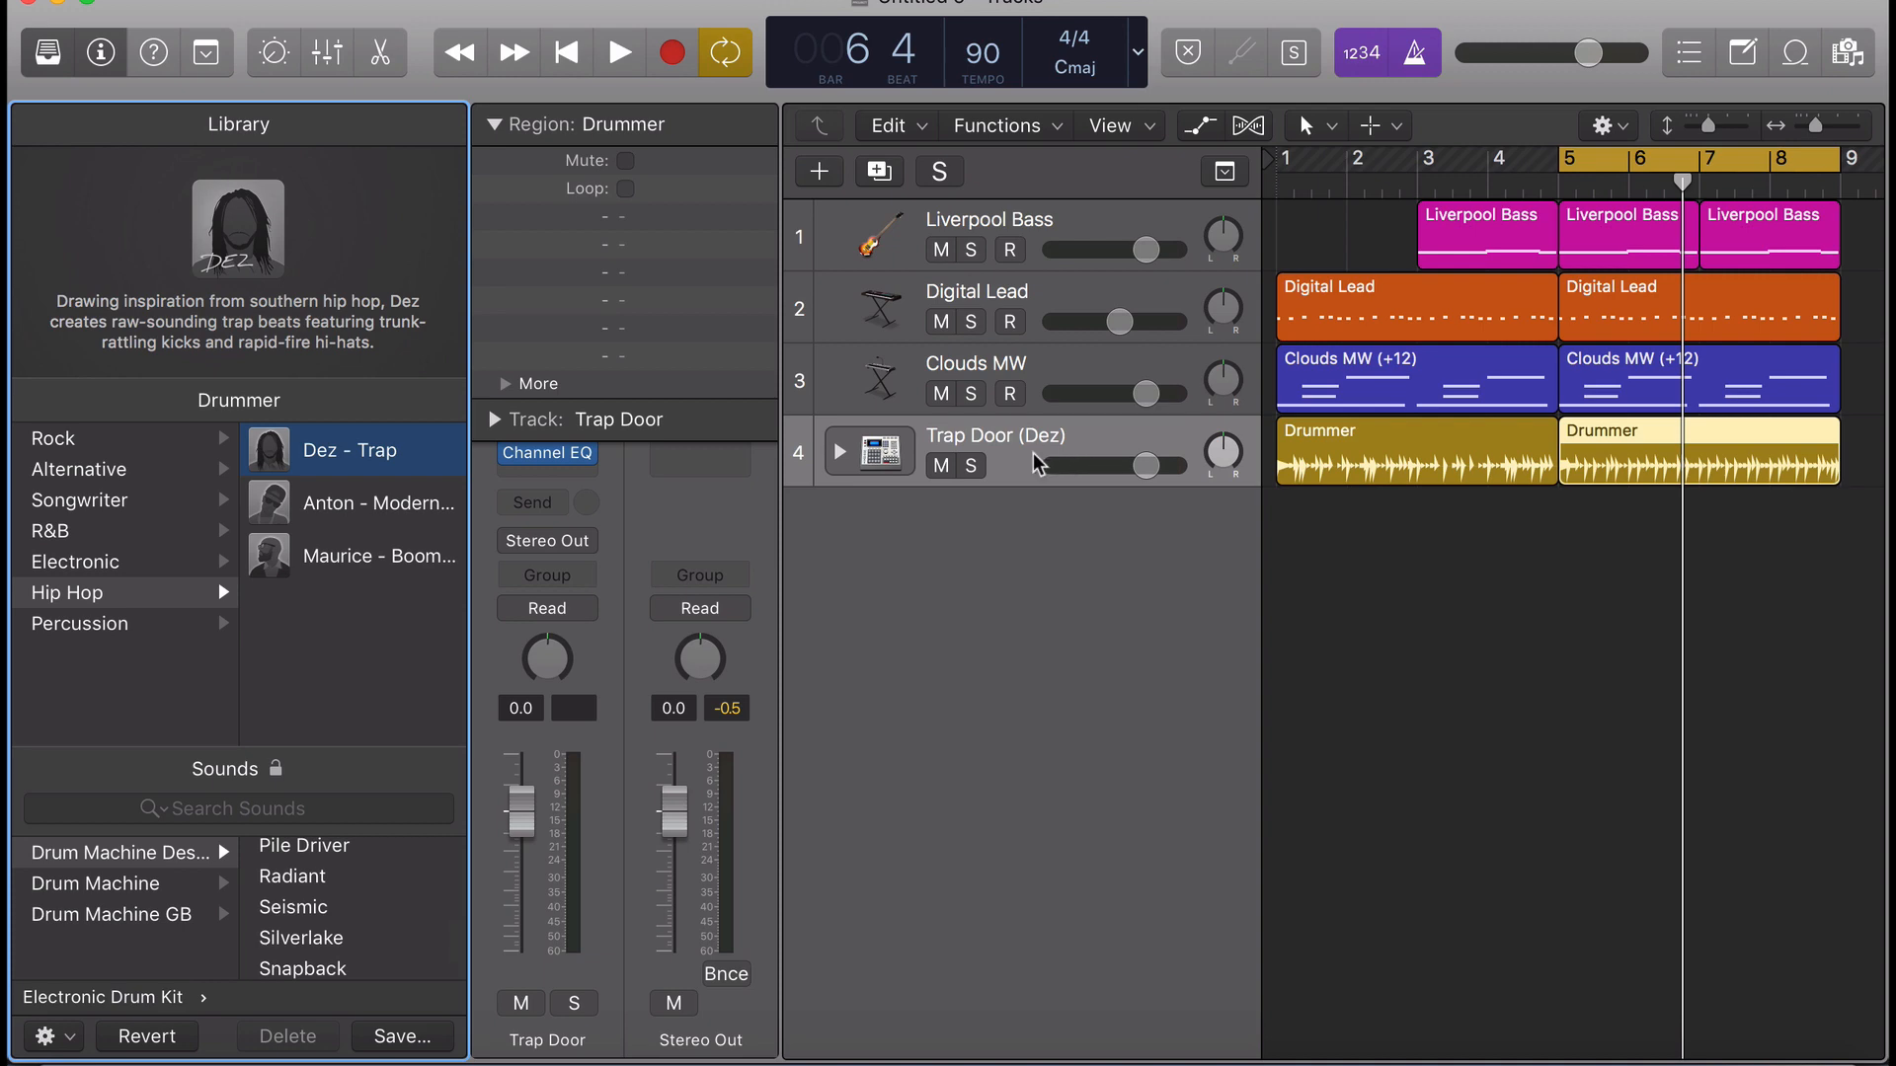
Show the Mixer with the track and aux bus channel strips.
{"action": "left_click", "coordinate": [619, 52]}
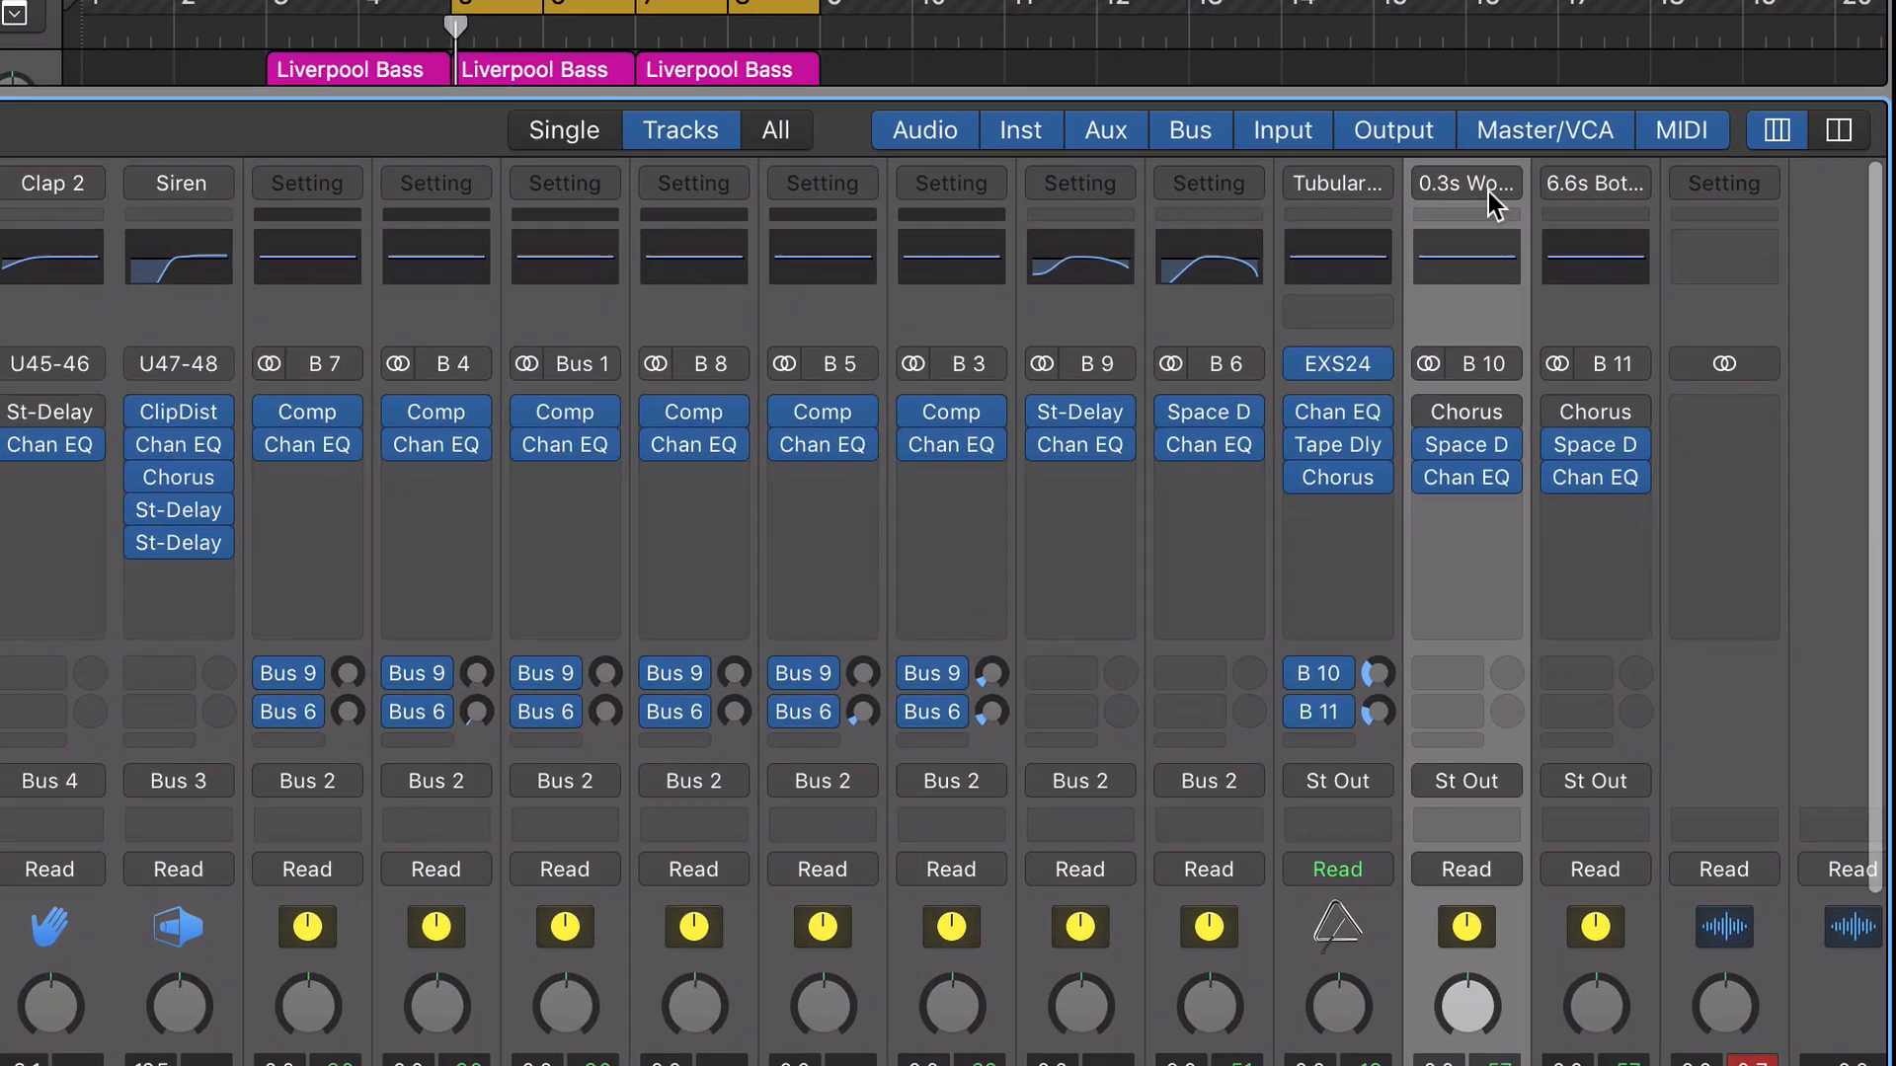
Delete the '0.3s Wooden Booth' channel strip setting from the aux strip and confirm.
{"action": "left_click", "coordinate": [1464, 182]}
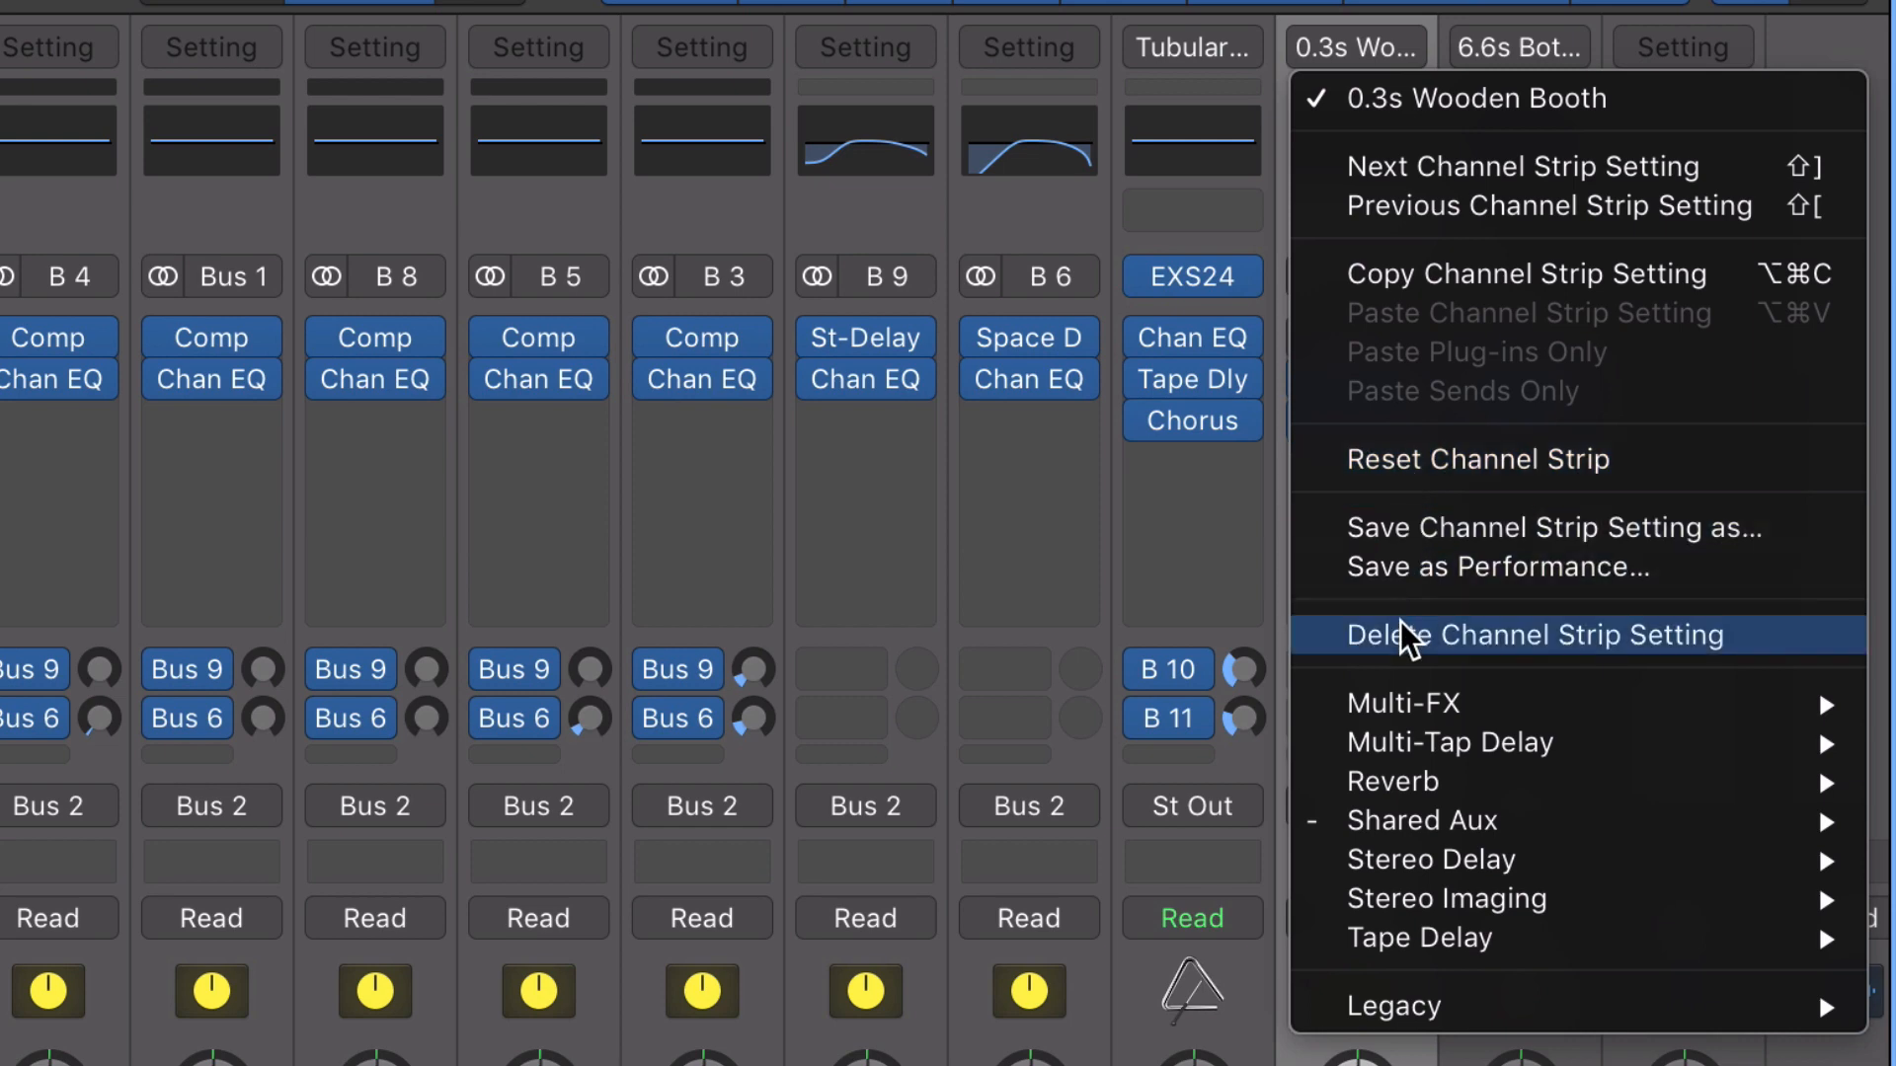
{"action": "left_click", "coordinate": [1530, 635]}
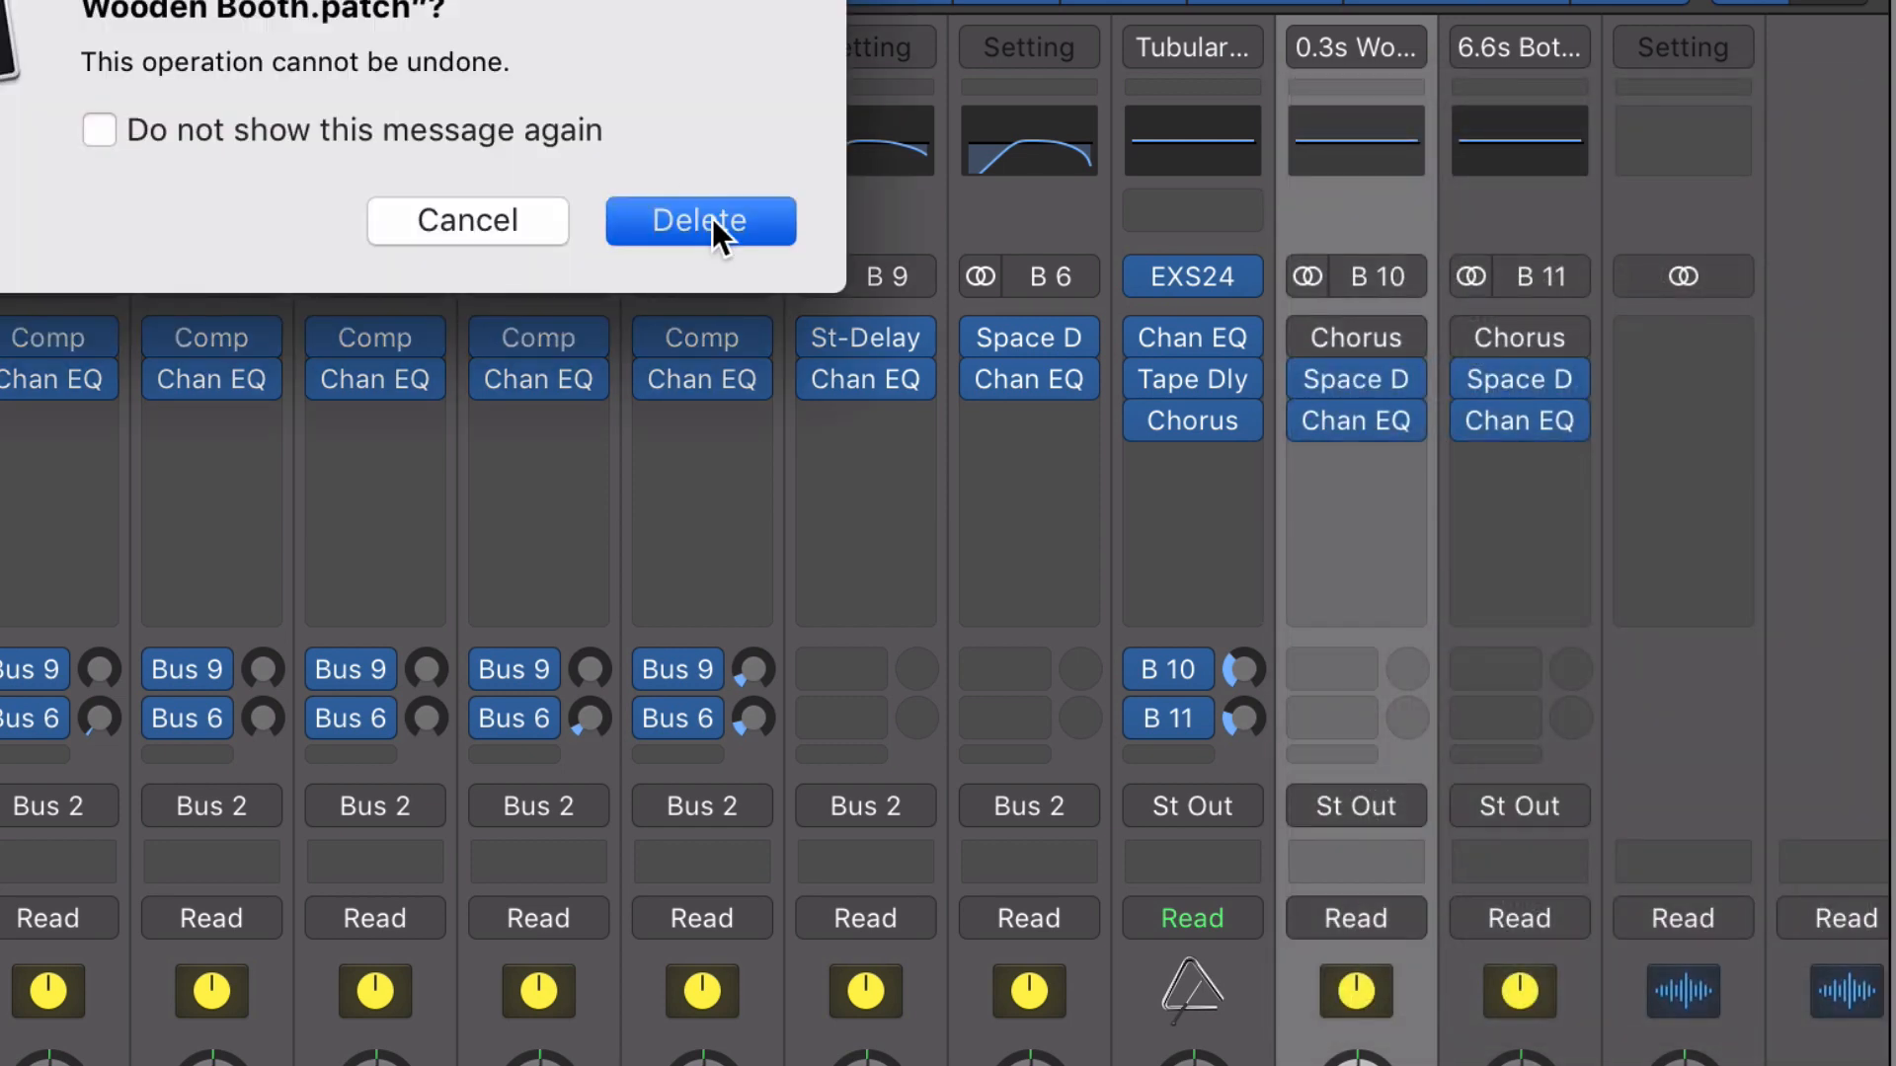
{"action": "left_click", "coordinate": [699, 220]}
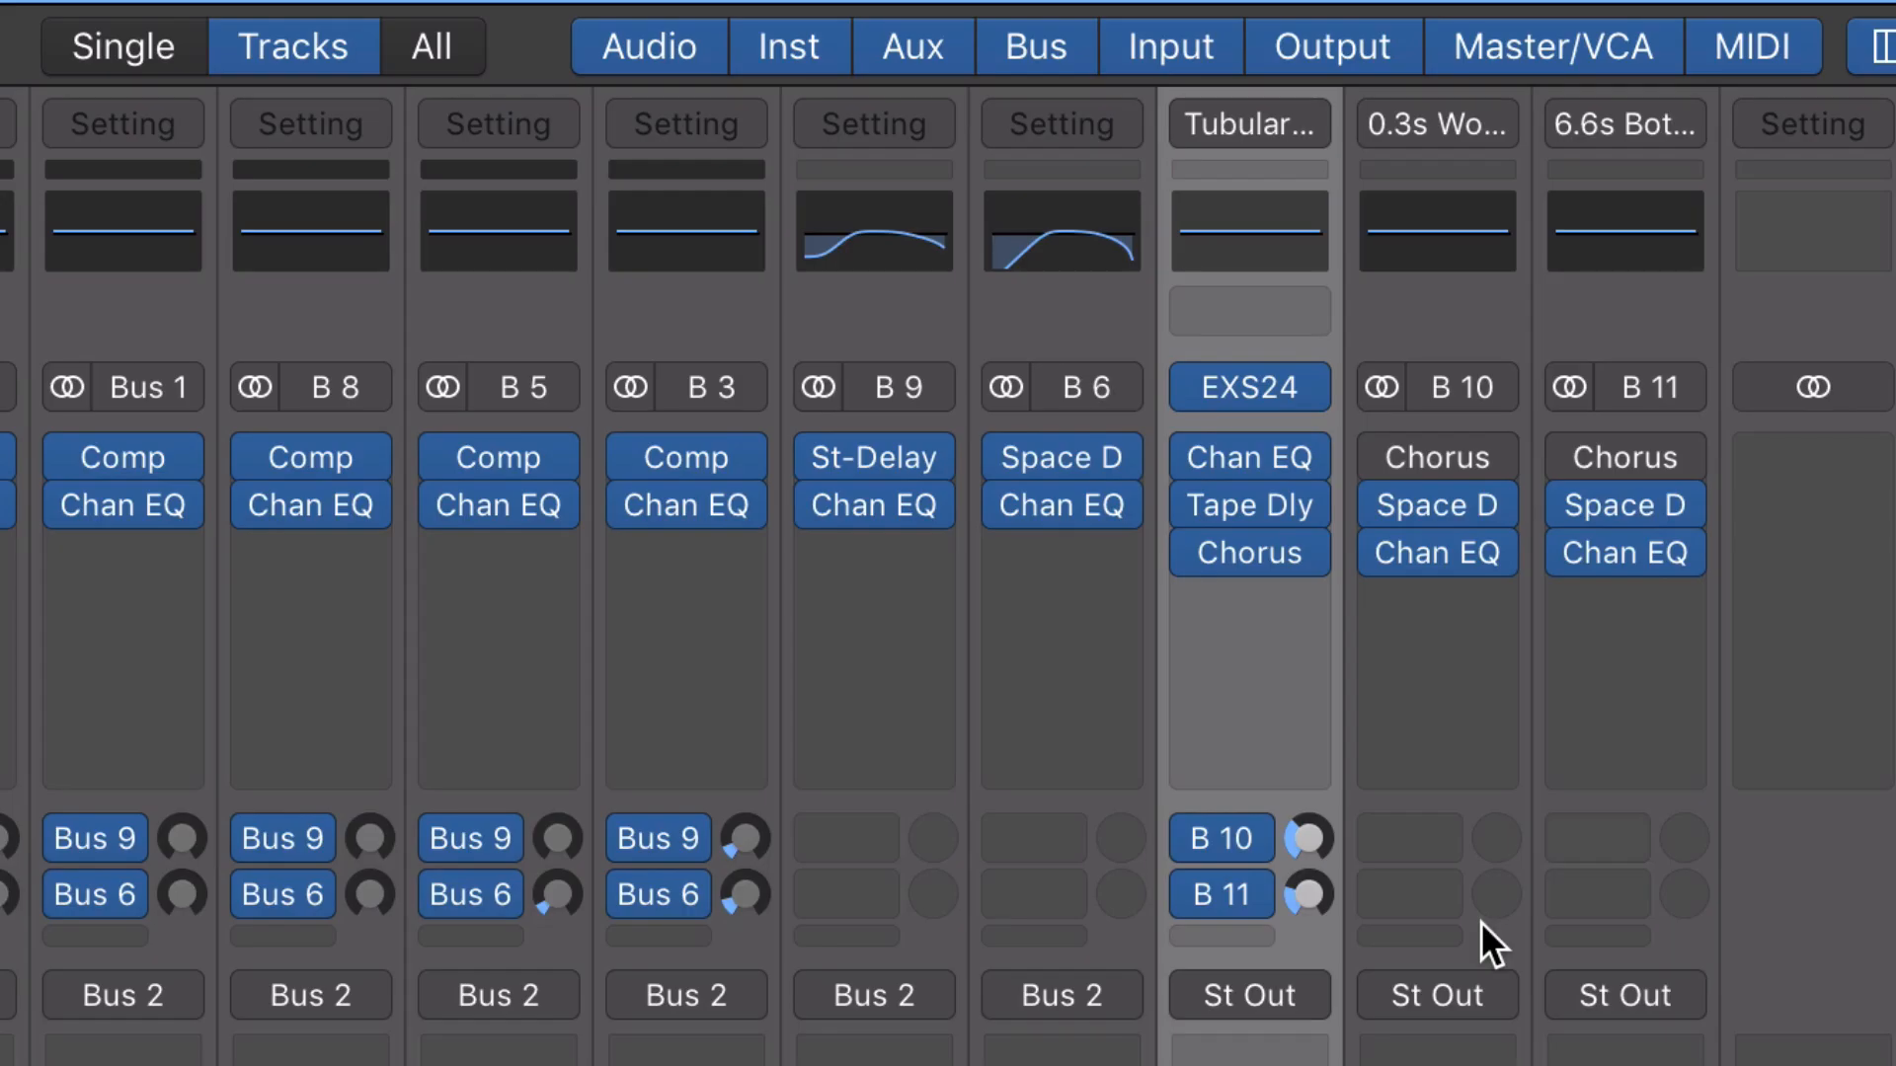
Set the Bus 10 and Bus 11 aux strip inputs to No Input.
{"action": "left_click", "coordinate": [1437, 387]}
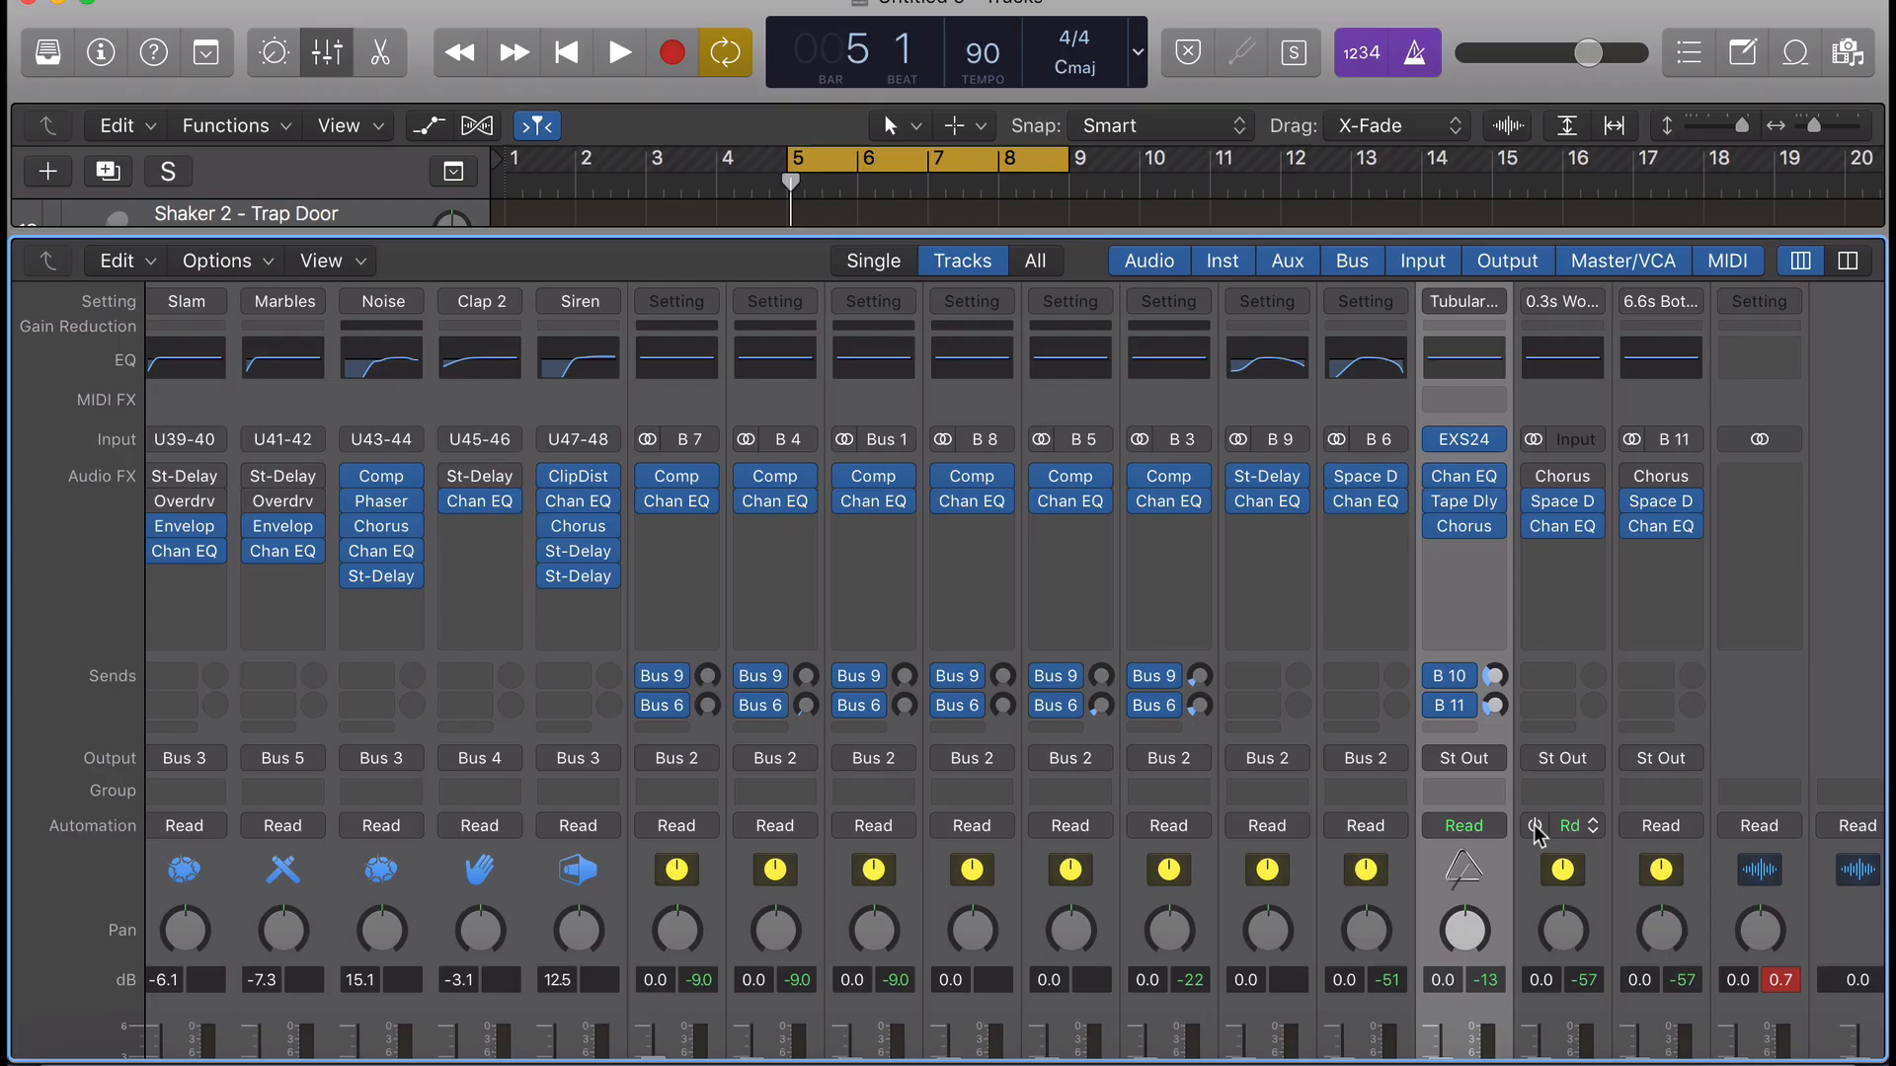
{"action": "left_click", "coordinate": [324, 52]}
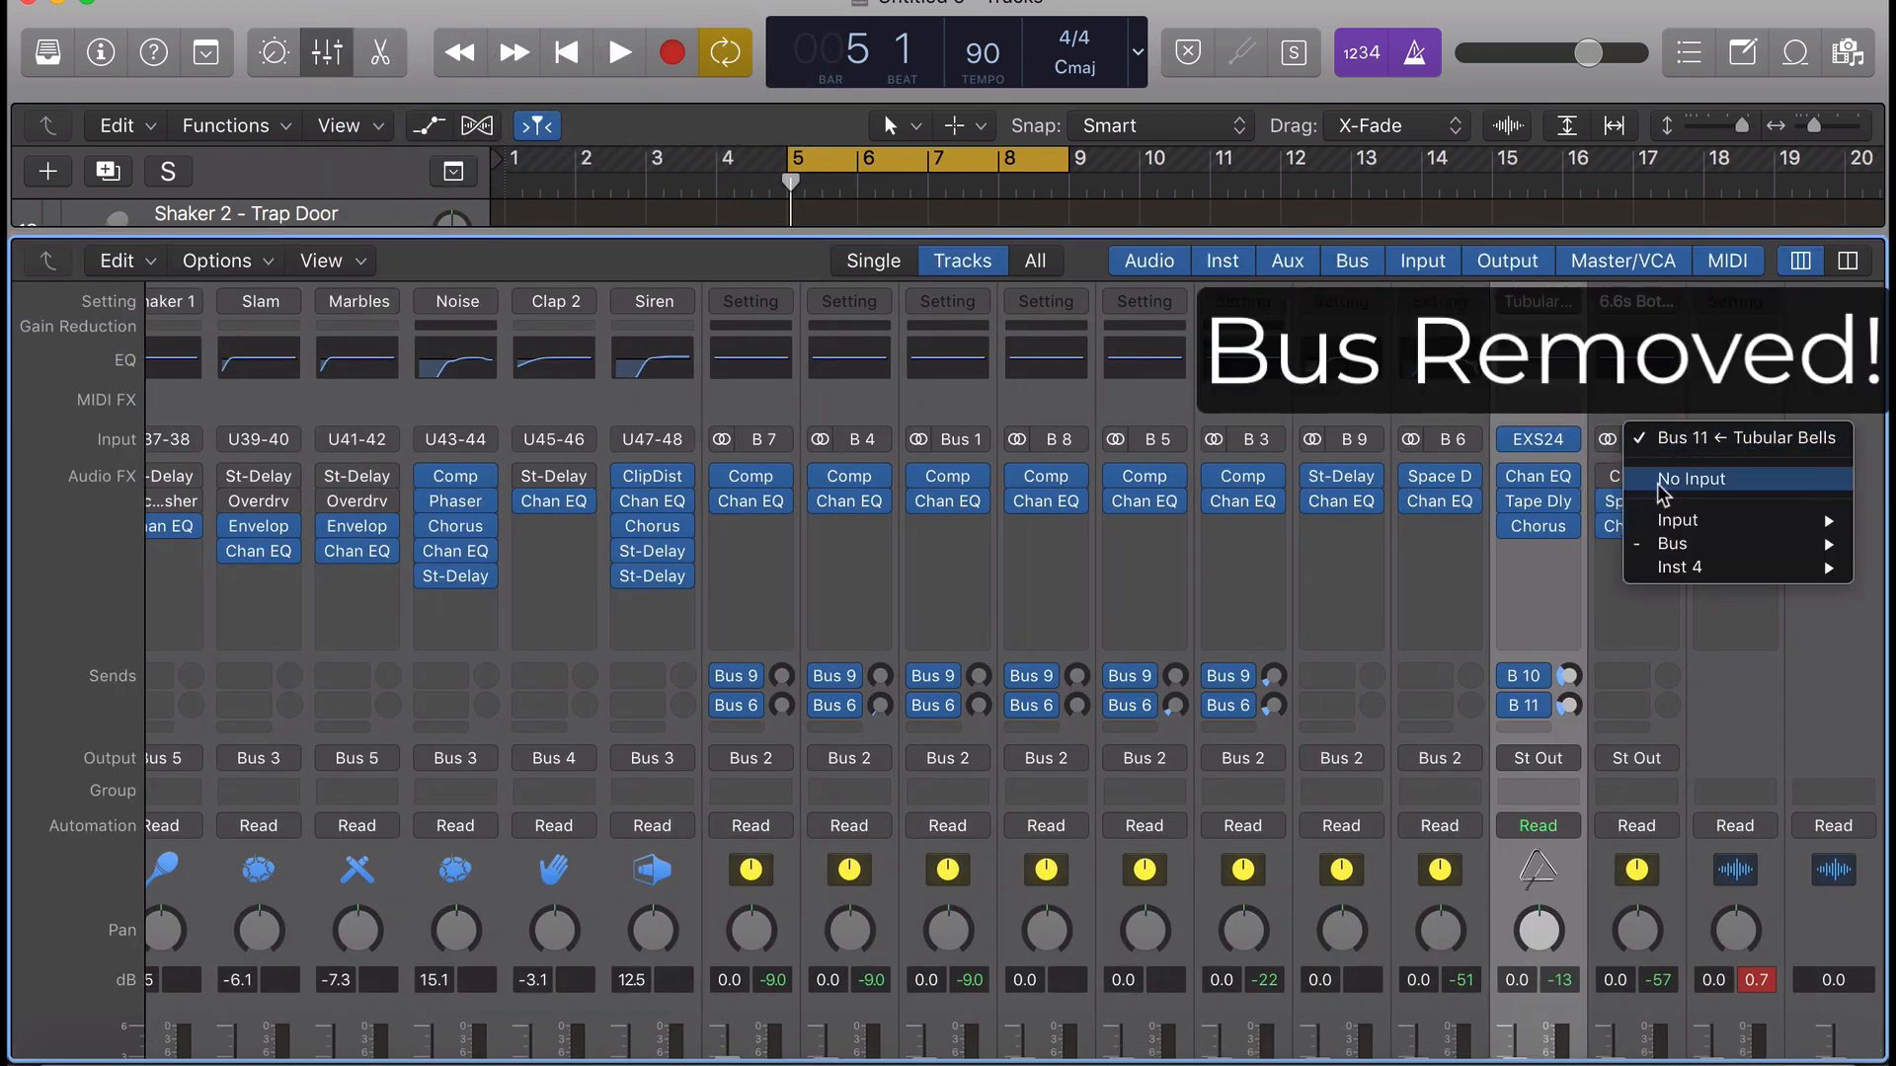
{"action": "left_click", "coordinate": [1690, 478]}
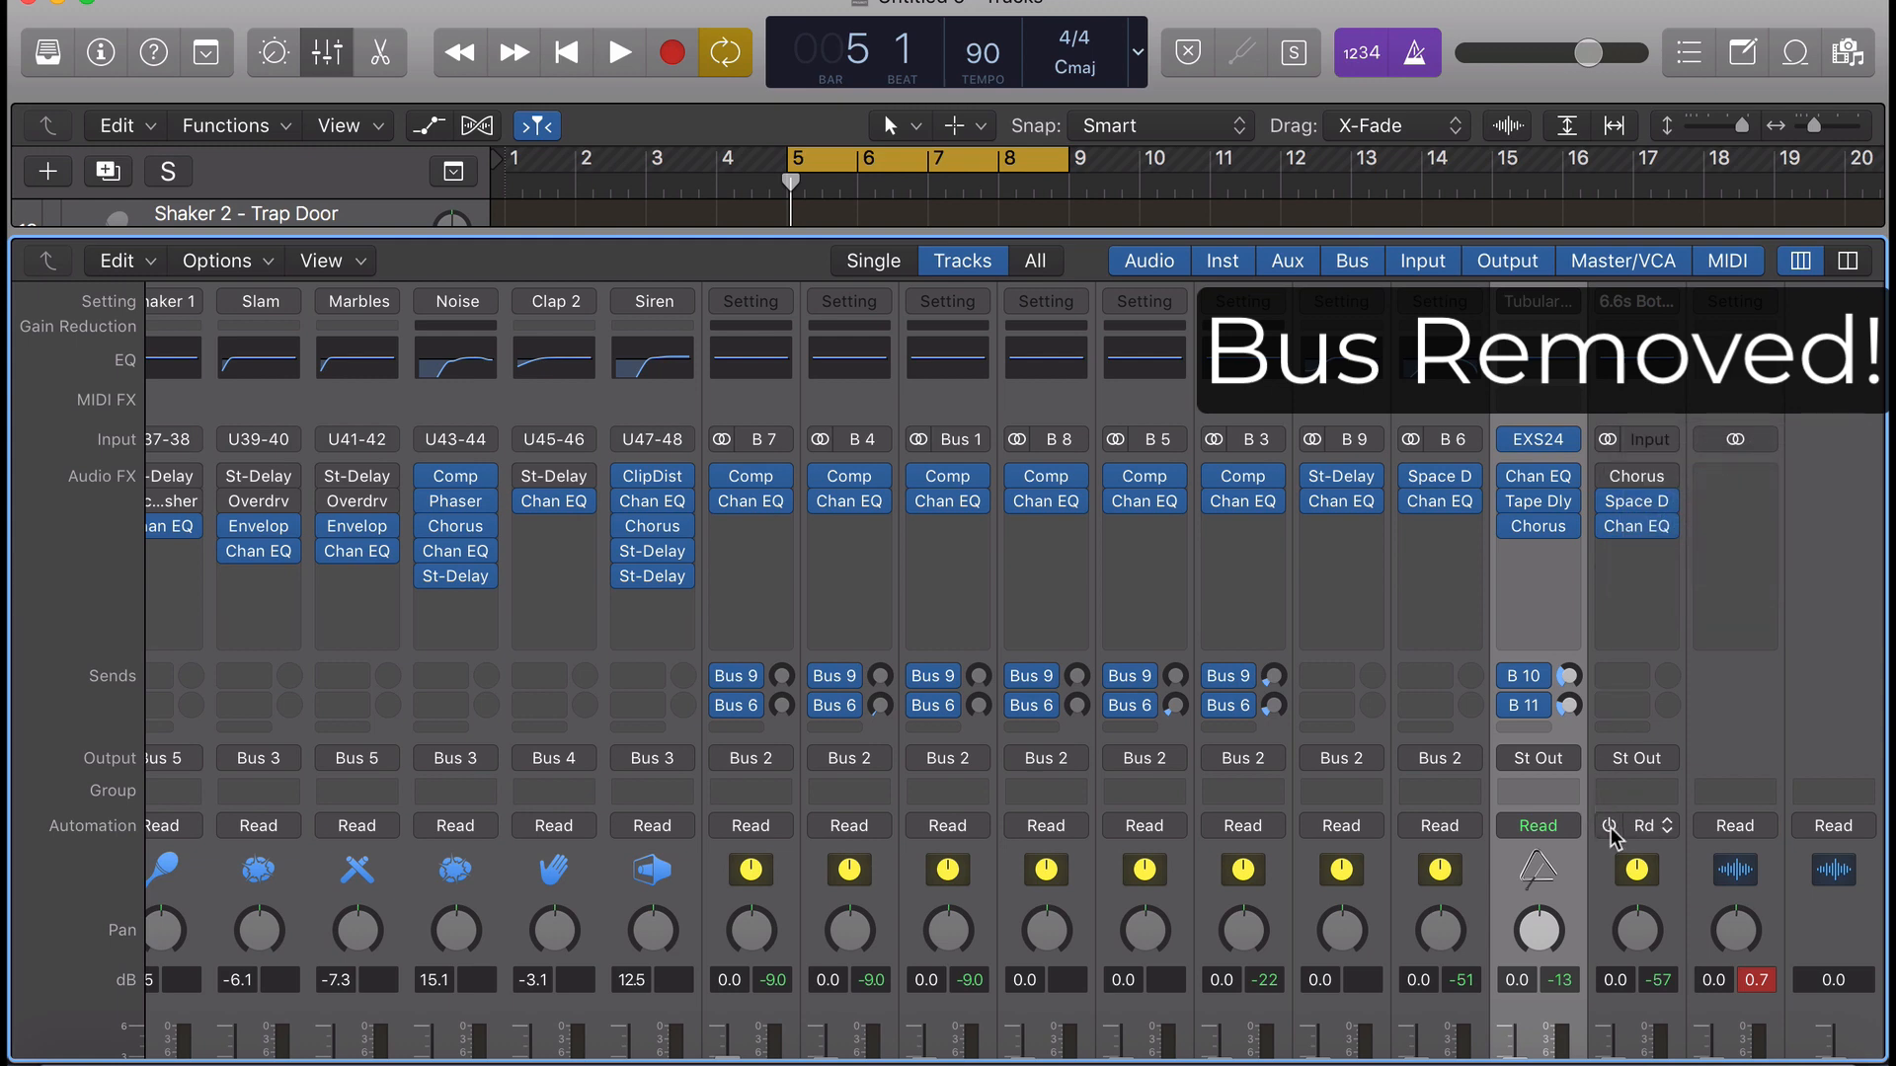